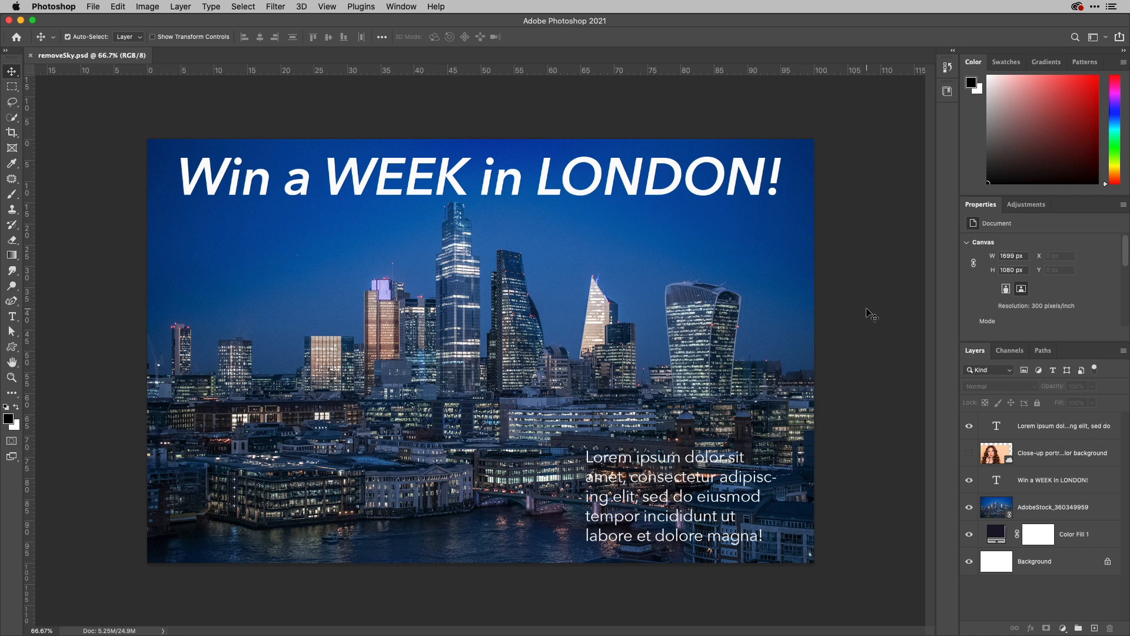
# Hide the 'Win a WEEK in LONDON!' headline and Lorem ipsum body layers, keeping the AdobeStock skyline layer active.
pyautogui.click(1065, 507)
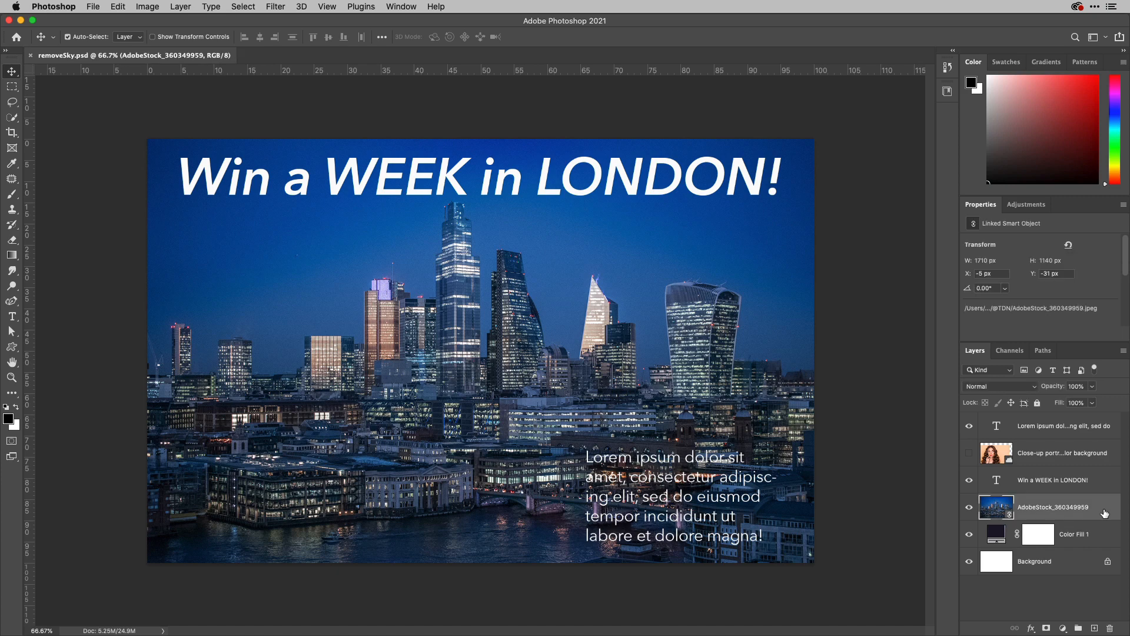
pyautogui.moveTo(1034, 498)
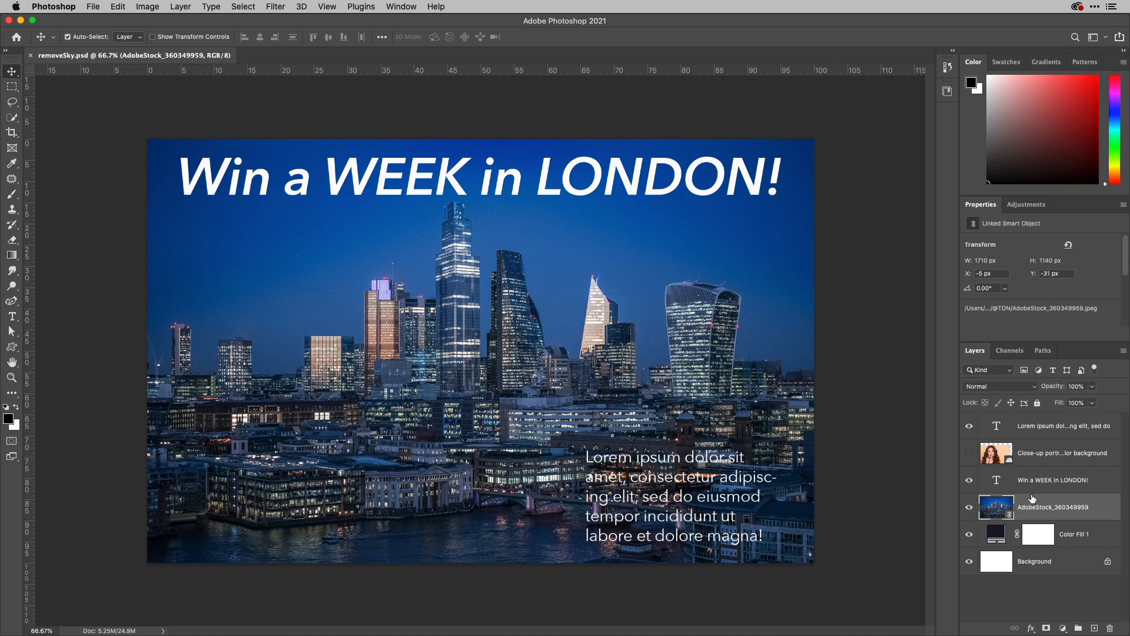
pyautogui.click(969, 507)
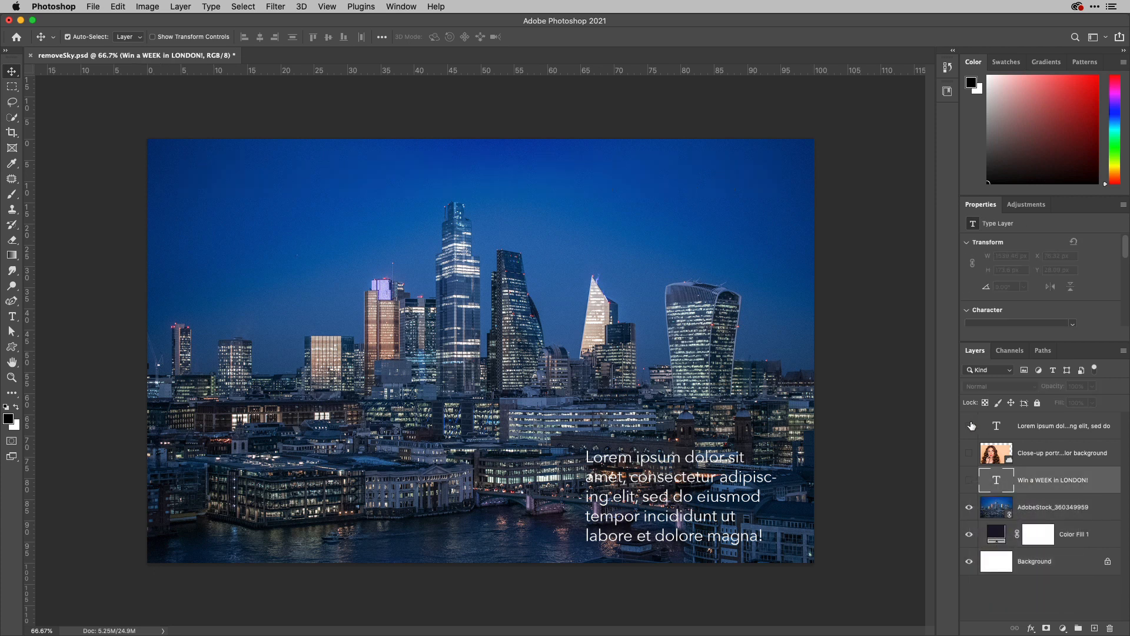
pyautogui.click(971, 426)
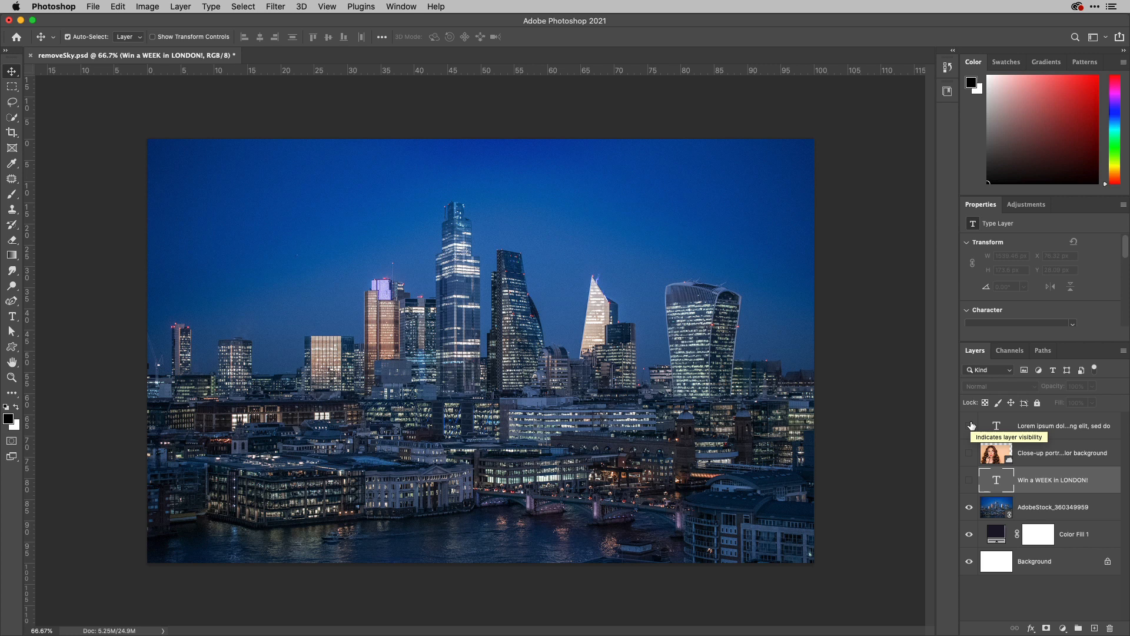
pyautogui.click(1067, 506)
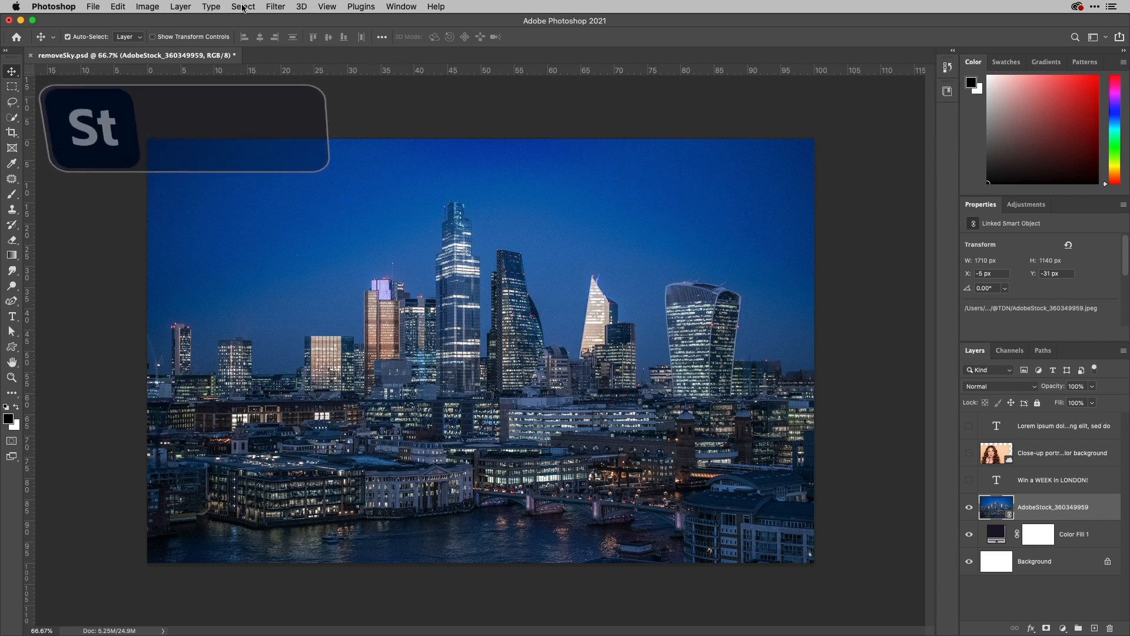
# Select the sky with Select > Sky, mask it out of the skyline photo, and show the text layers again.
pyautogui.click(243, 6)
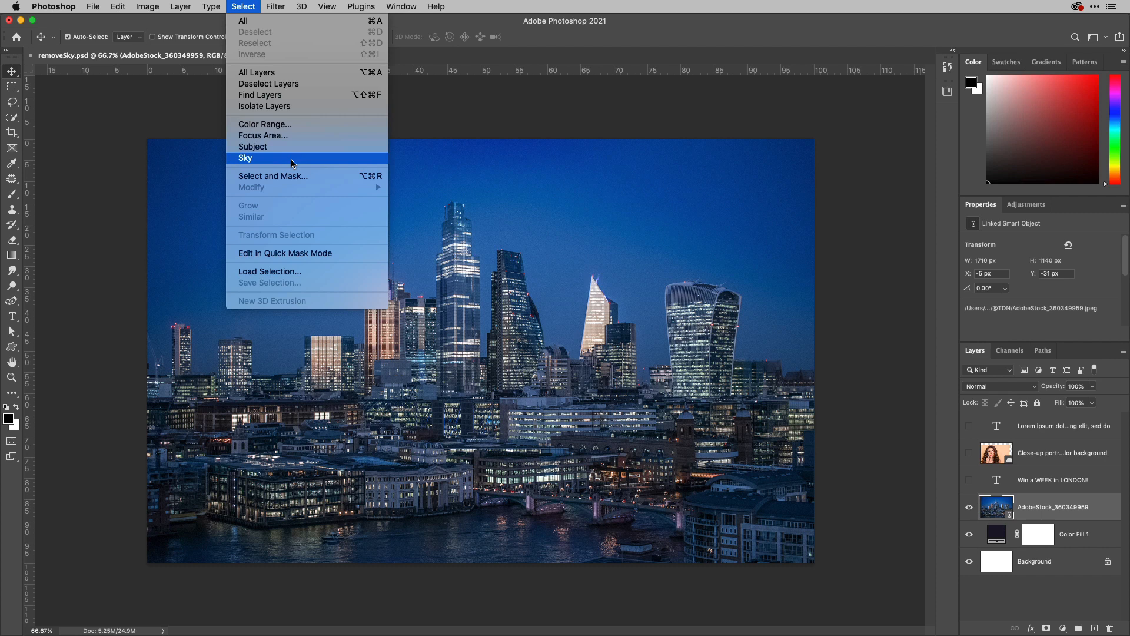
pyautogui.click(245, 158)
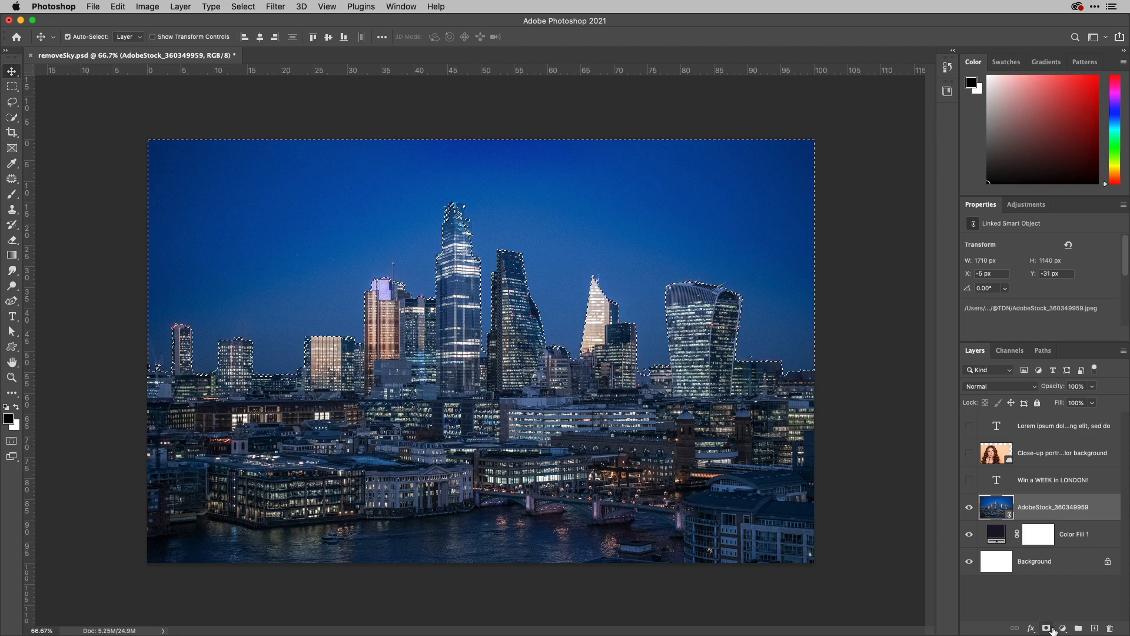
pyautogui.click(1046, 627)
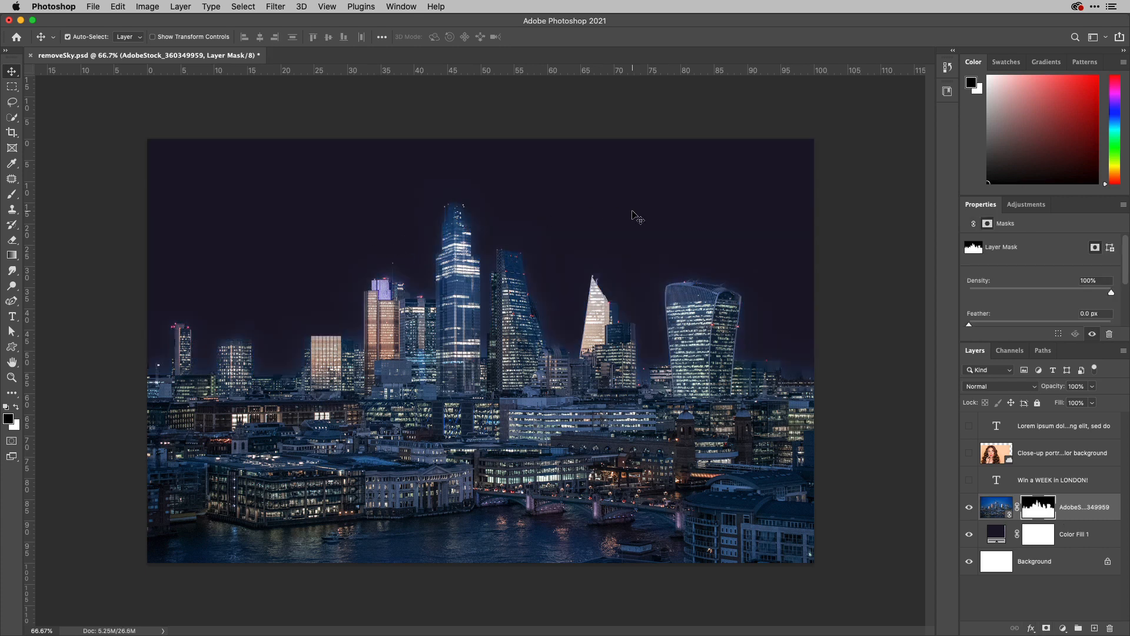
pyautogui.moveTo(791, 379)
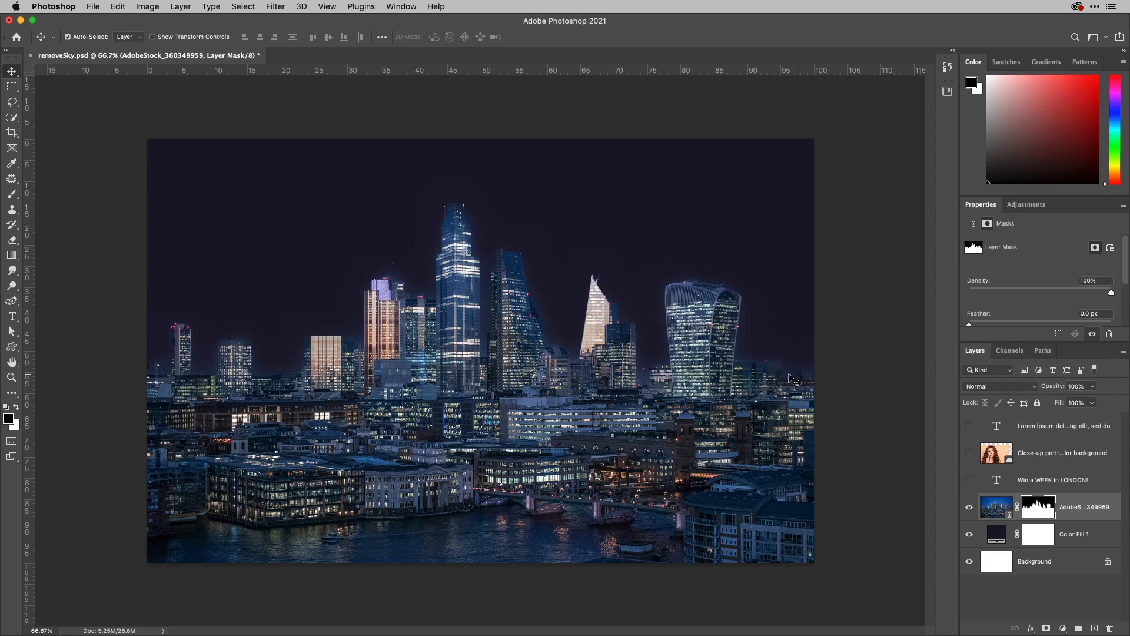
pyautogui.moveTo(615, 393)
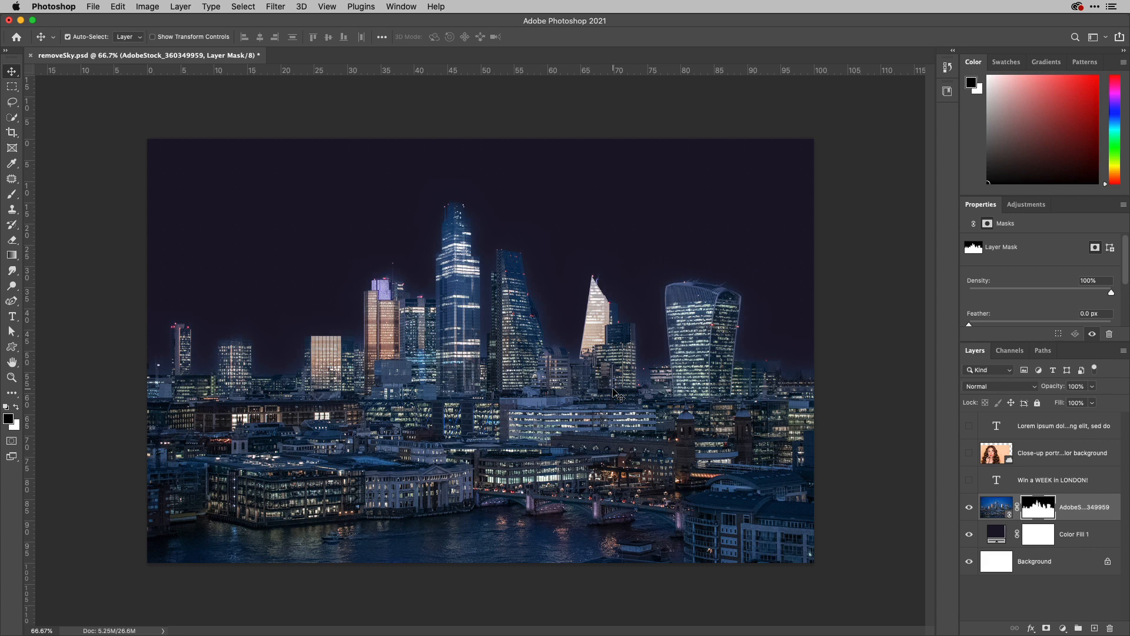
pyautogui.click(970, 481)
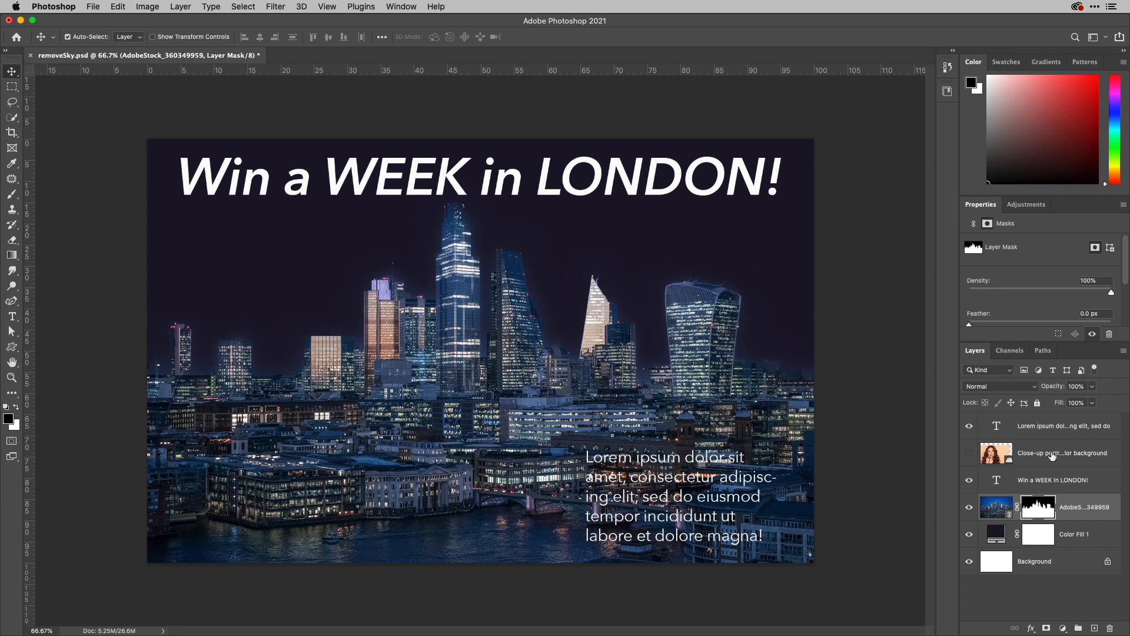
# Show the woman's portrait layer and select her with Select > Subject for edge refinement.
pyautogui.click(968, 452)
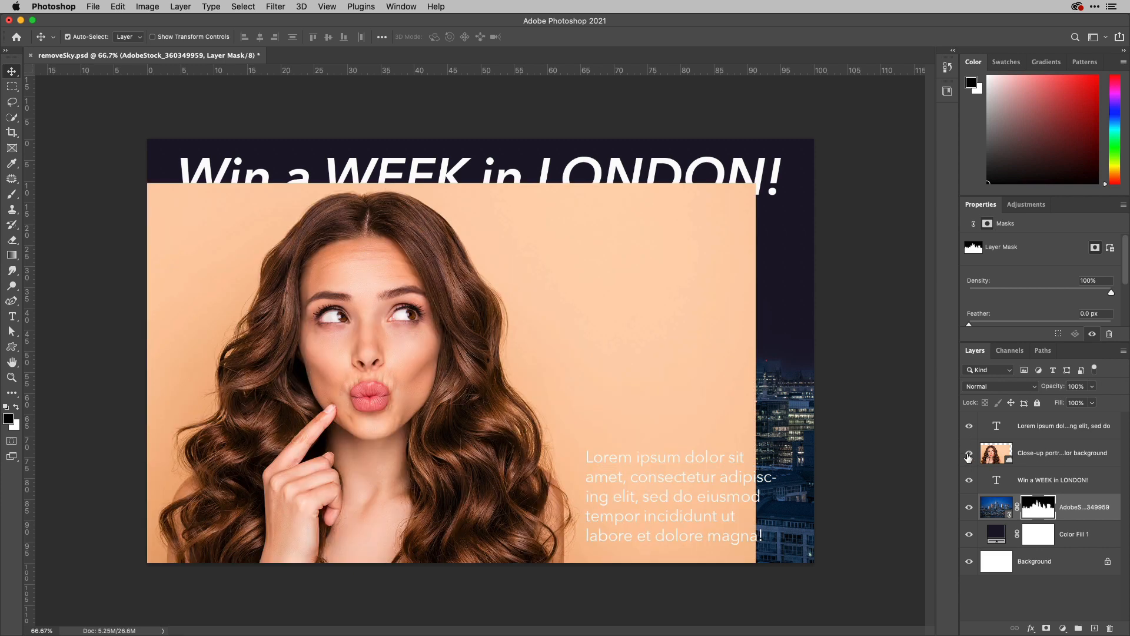
pyautogui.moveTo(968, 453)
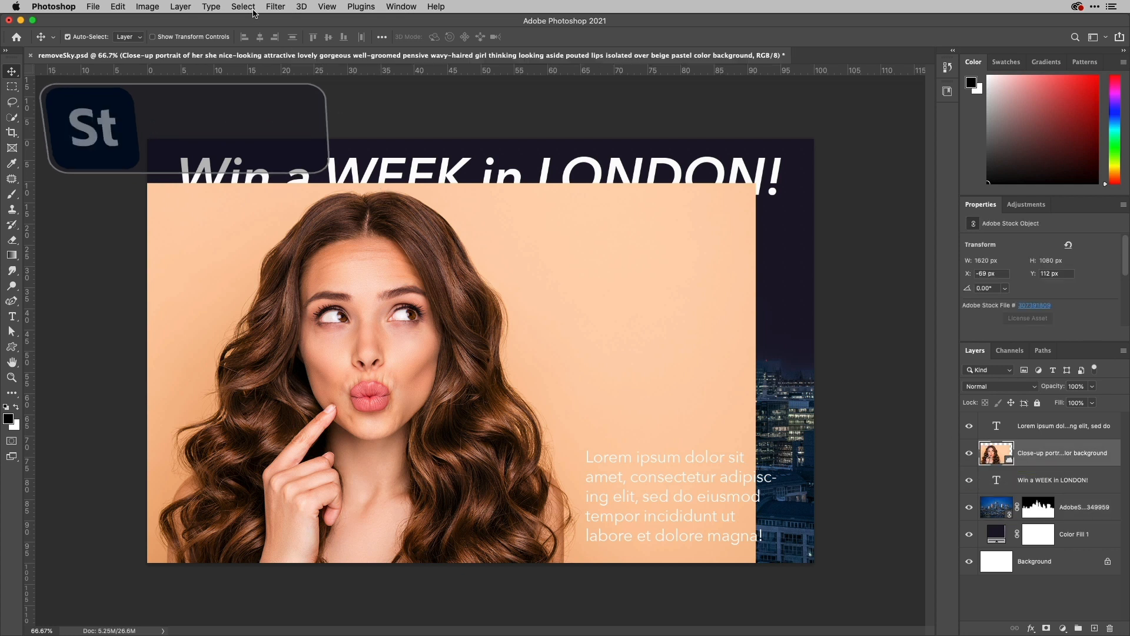
pyautogui.click(242, 6)
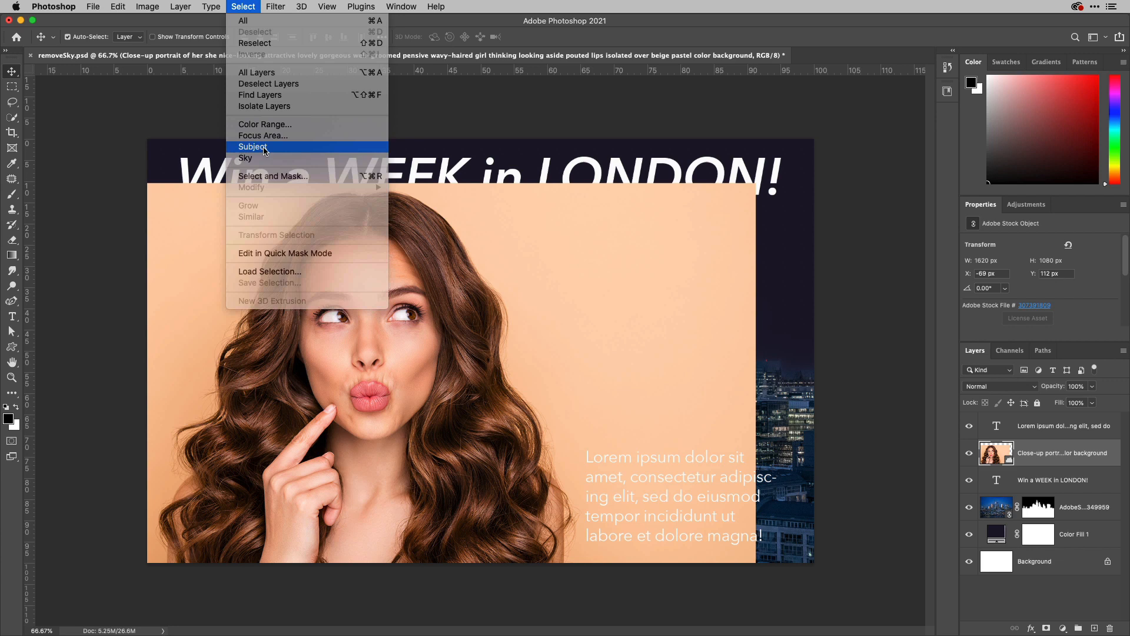
pyautogui.click(253, 146)
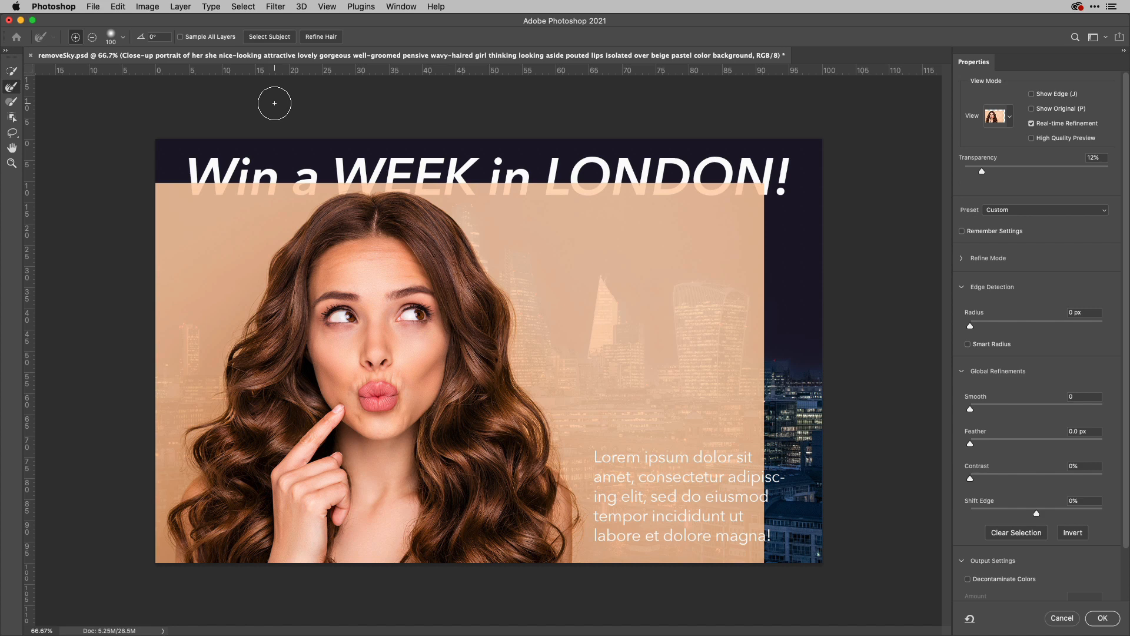
pyautogui.moveTo(390, 124)
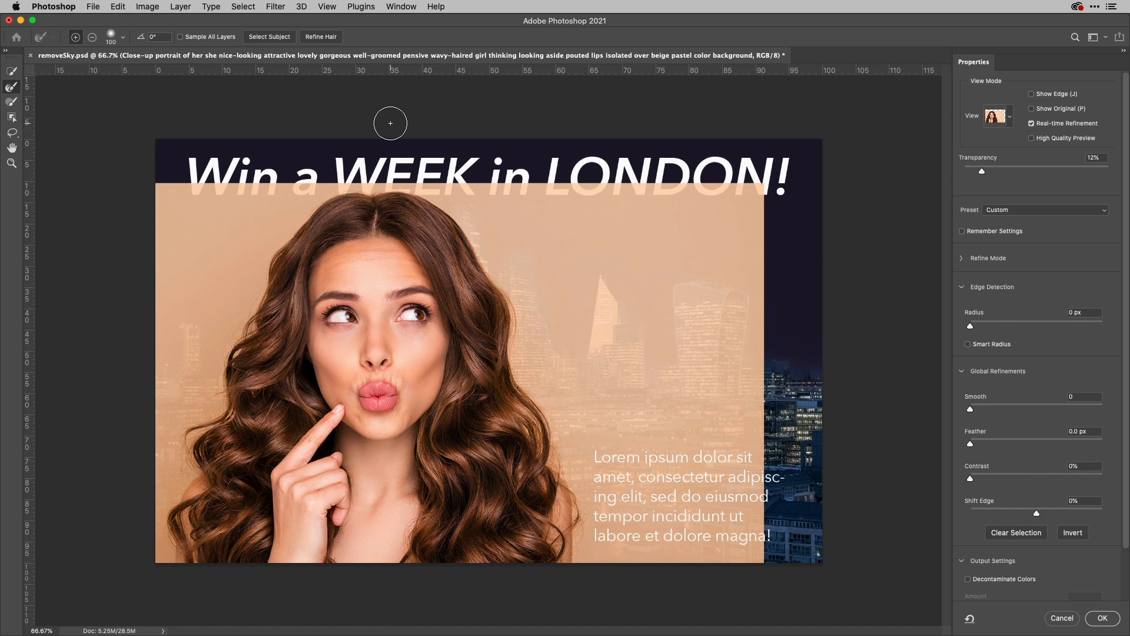
# Adjust the preview transparency and cycle to the red overlay view at lower opacity.
pyautogui.moveTo(981, 170); pyautogui.dragTo(991, 171)
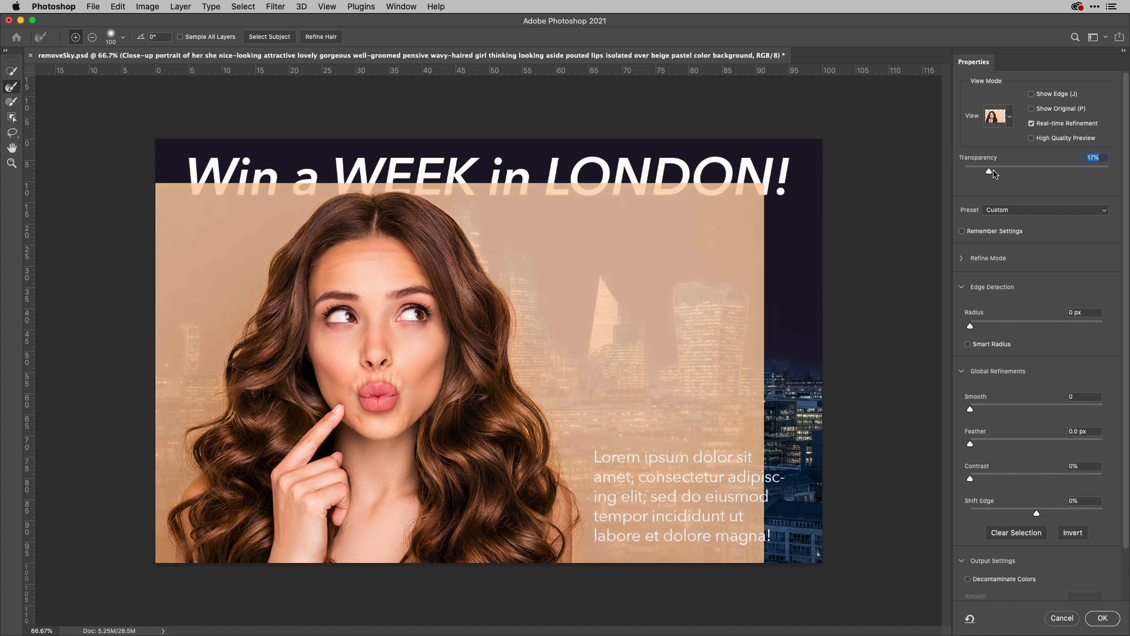
pyautogui.moveTo(970, 171); pyautogui.dragTo(994, 171)
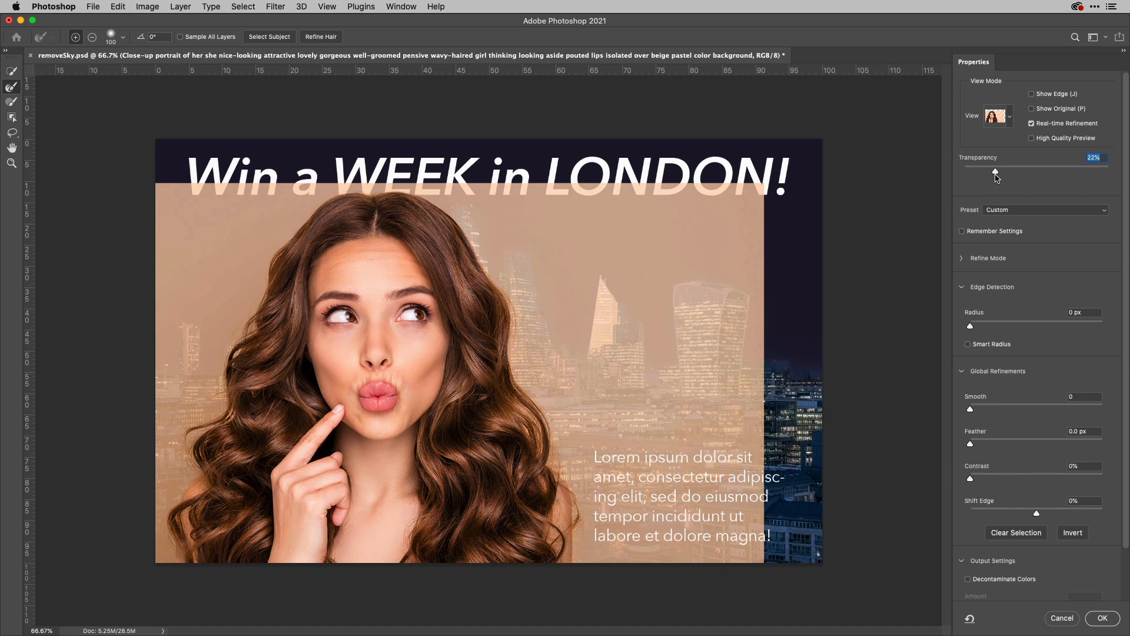
pyautogui.press('f')
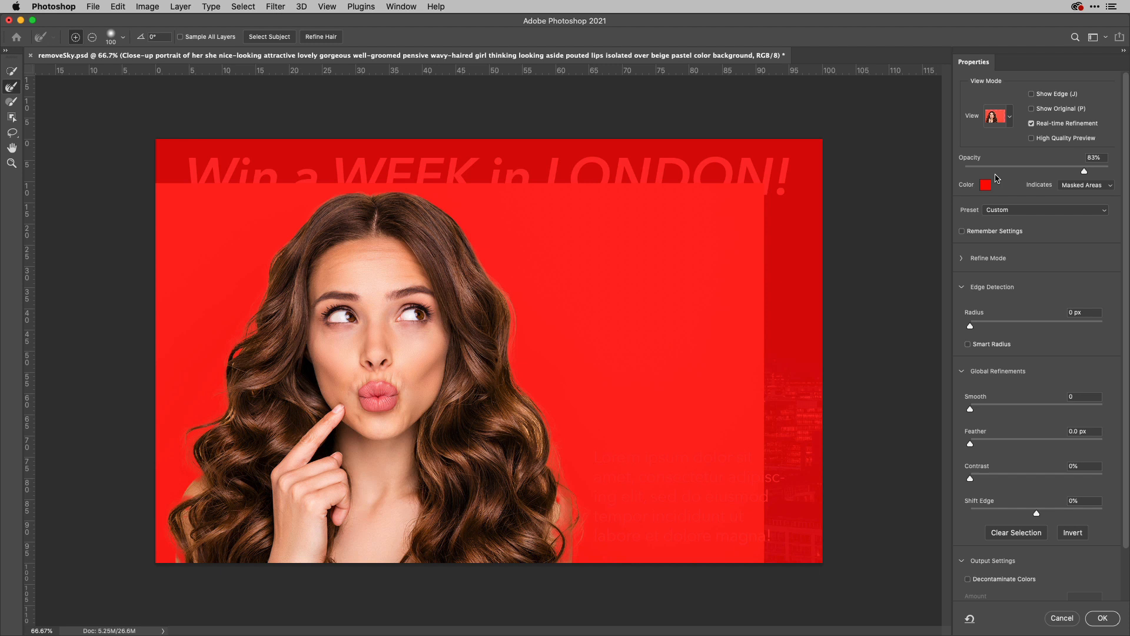
pyautogui.moveTo(1085, 171); pyautogui.dragTo(1067, 171)
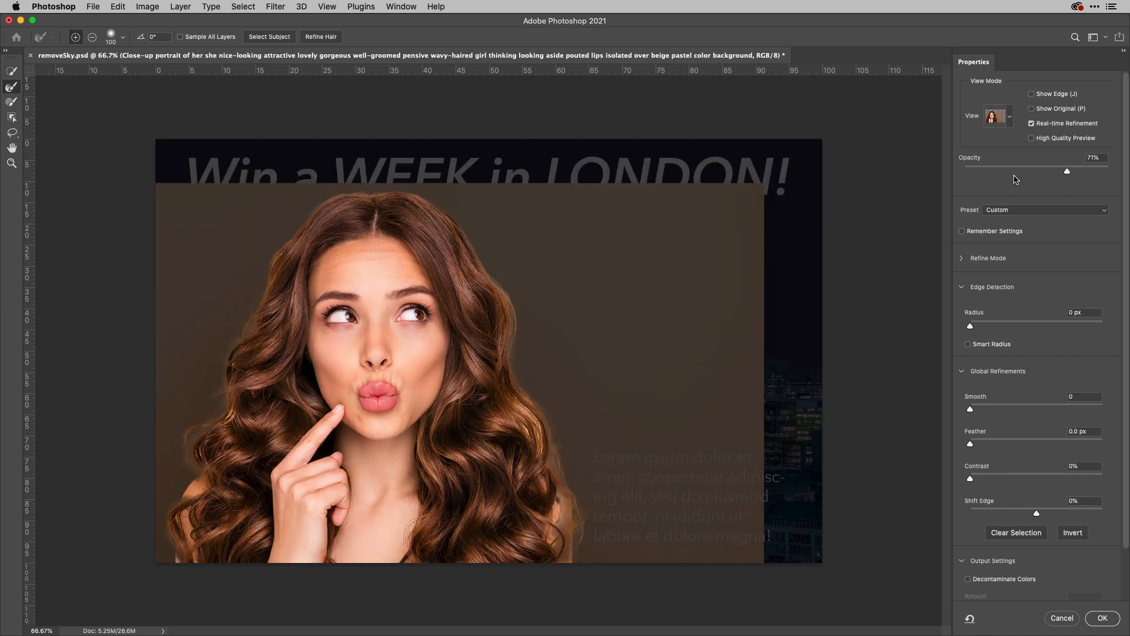
# Preview the selection as a black-and-white mask, then return to the overlay at about 77% opacity.
pyautogui.click(1008, 116)
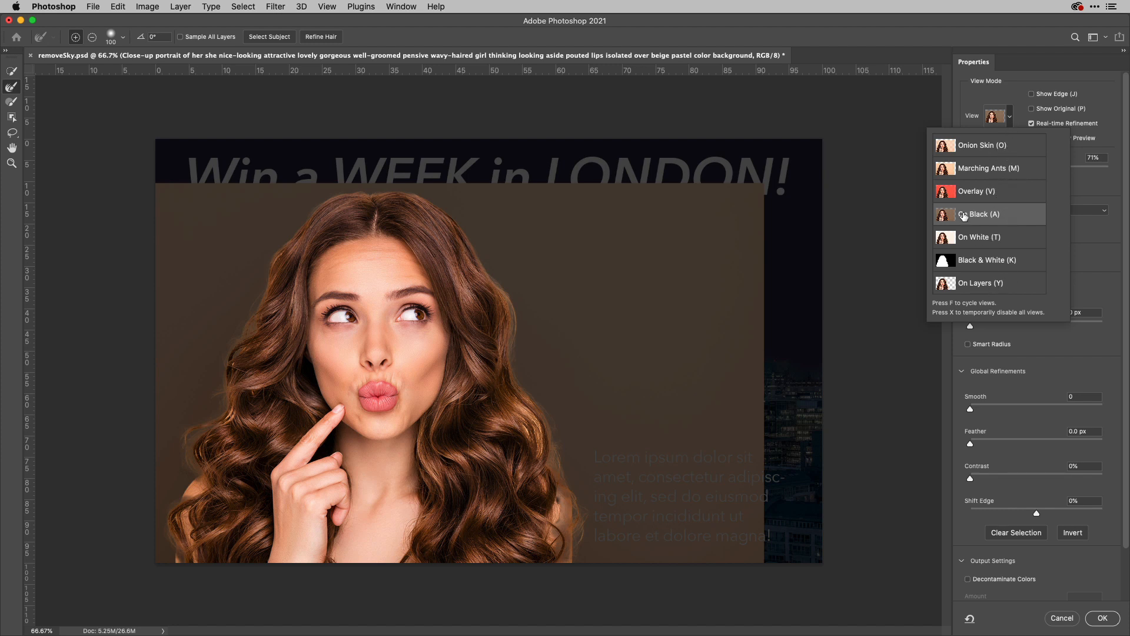
pyautogui.click(979, 214)
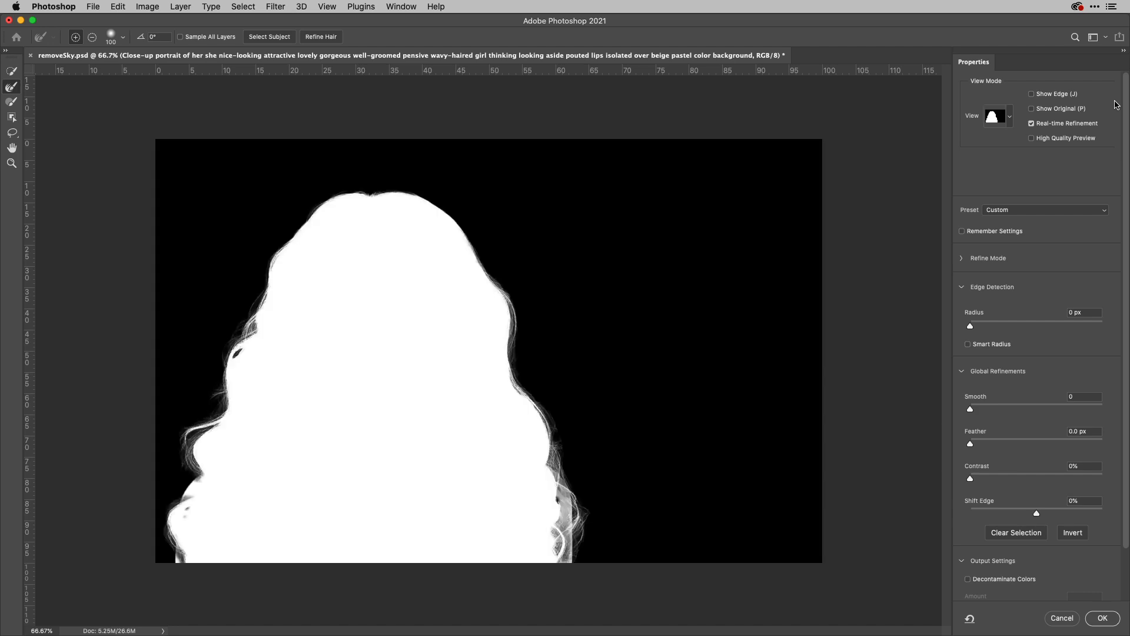
pyautogui.click(1010, 115)
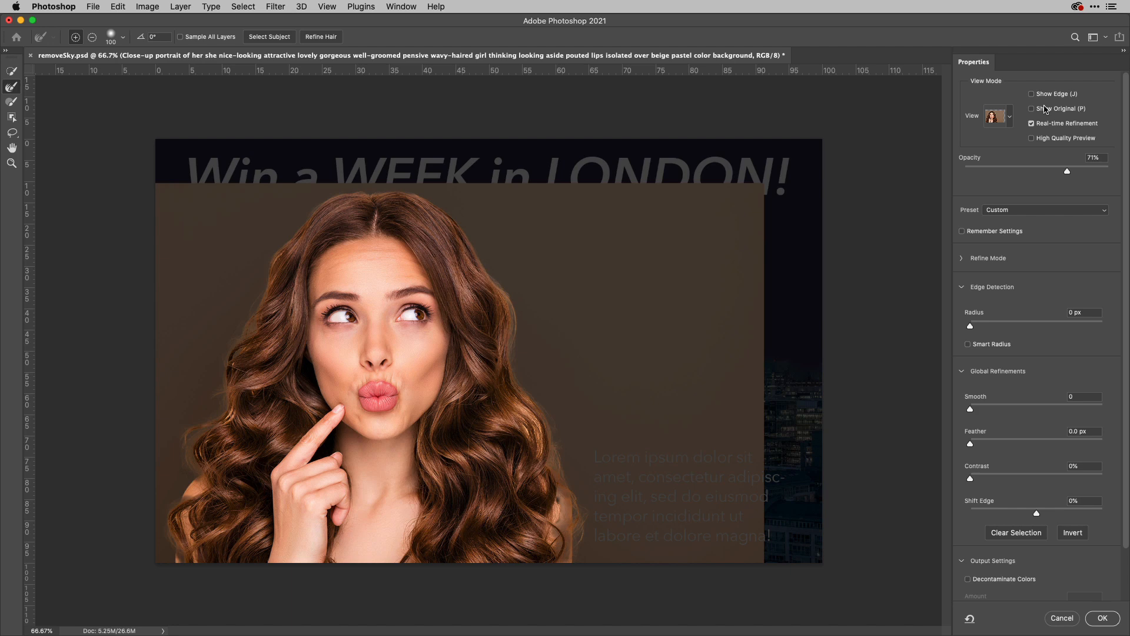
pyautogui.moveTo(1058, 174)
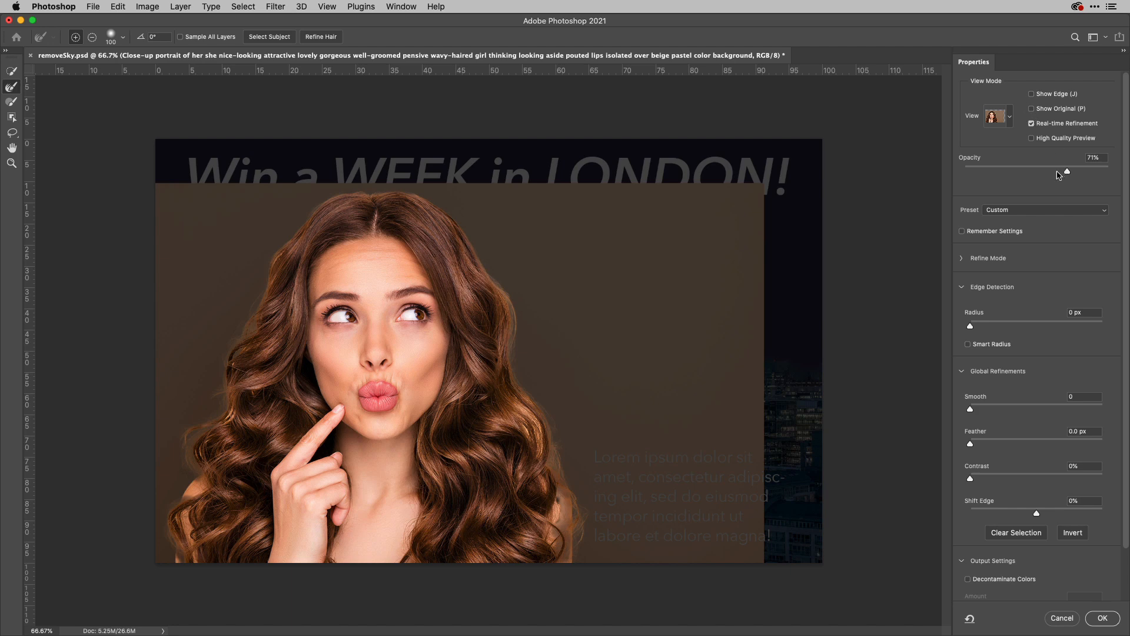
pyautogui.moveTo(1068, 172); pyautogui.dragTo(1023, 171)
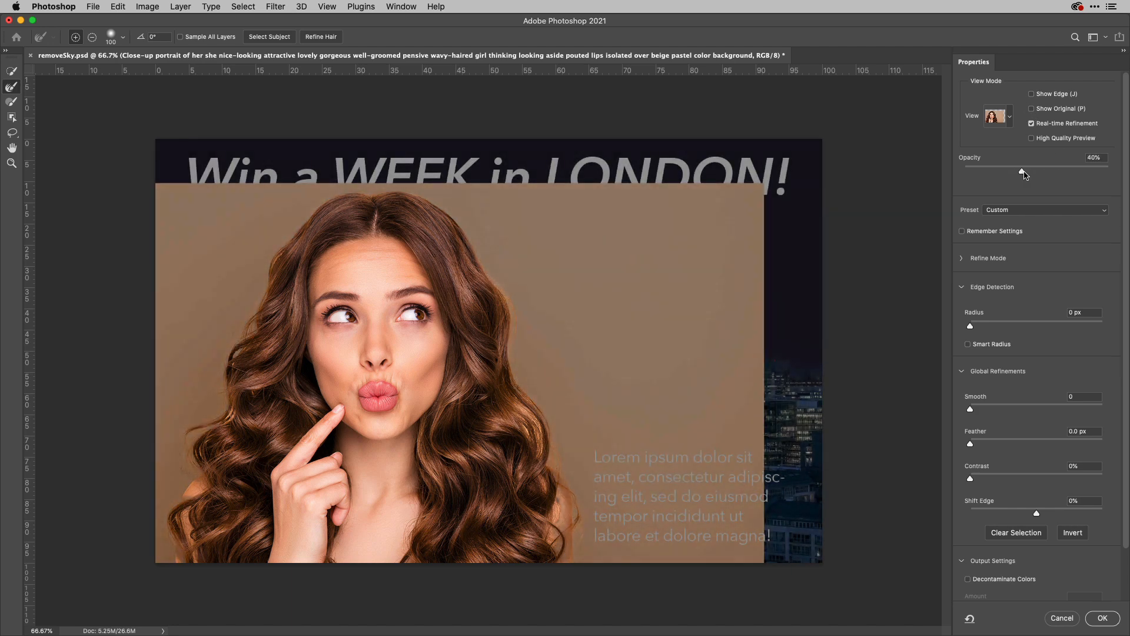
pyautogui.moveTo(1023, 168); pyautogui.dragTo(1074, 168)
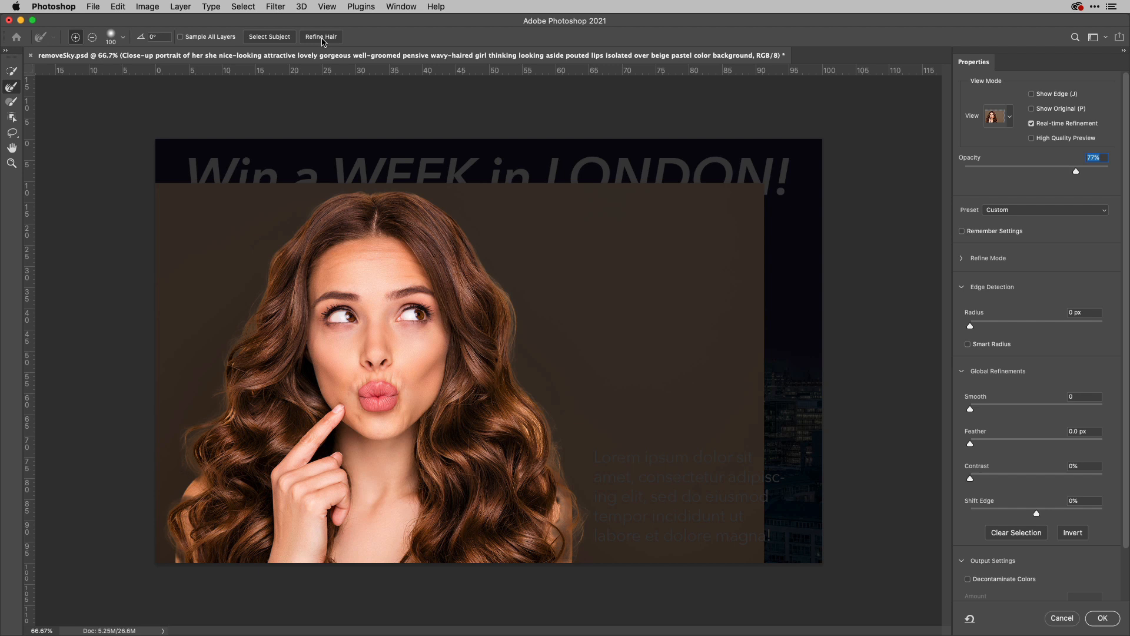
pyautogui.moveTo(322, 42)
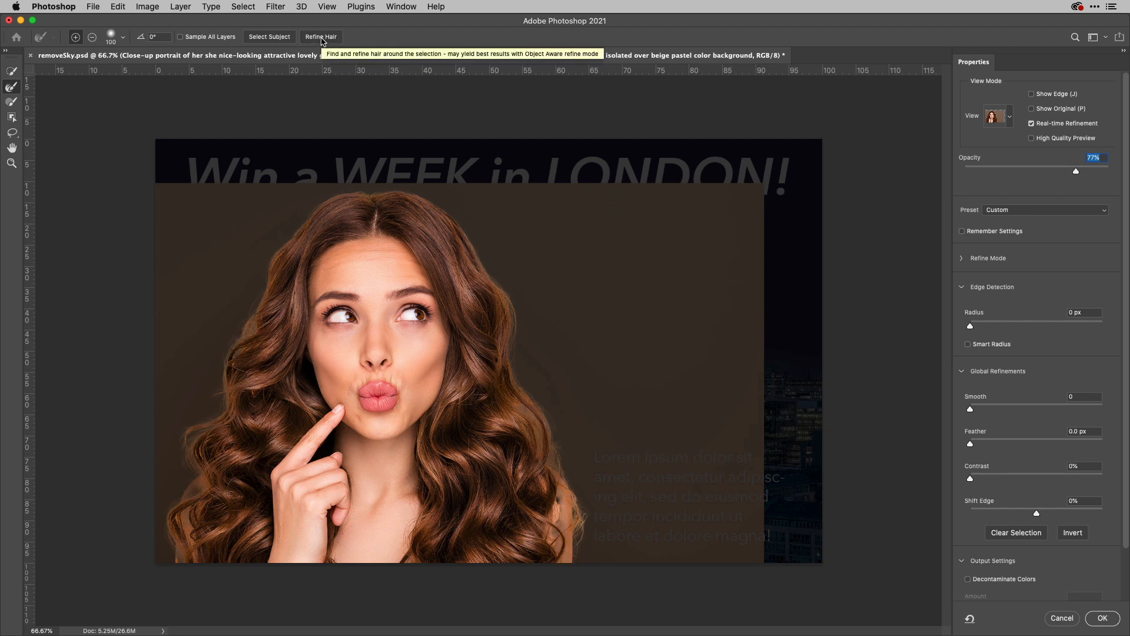
pyautogui.moveTo(808, 166)
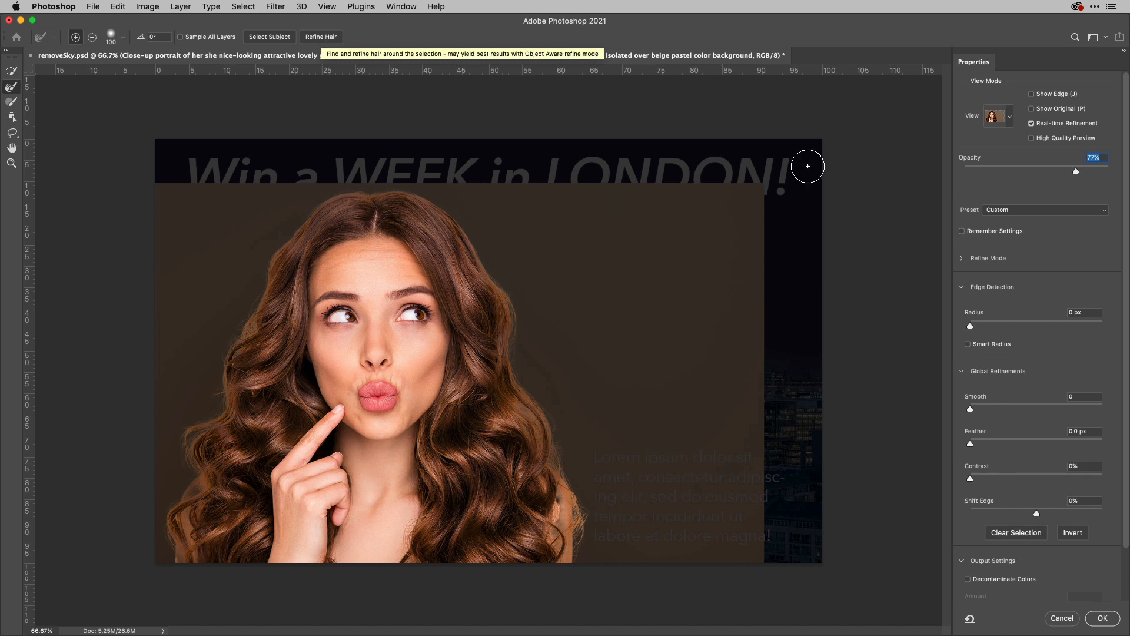
# Raise the overlay to about 93% opacity and switch Refine Mode to Object Aware, confirming the warning.
pyautogui.moveTo(1075, 171); pyautogui.dragTo(1039, 171)
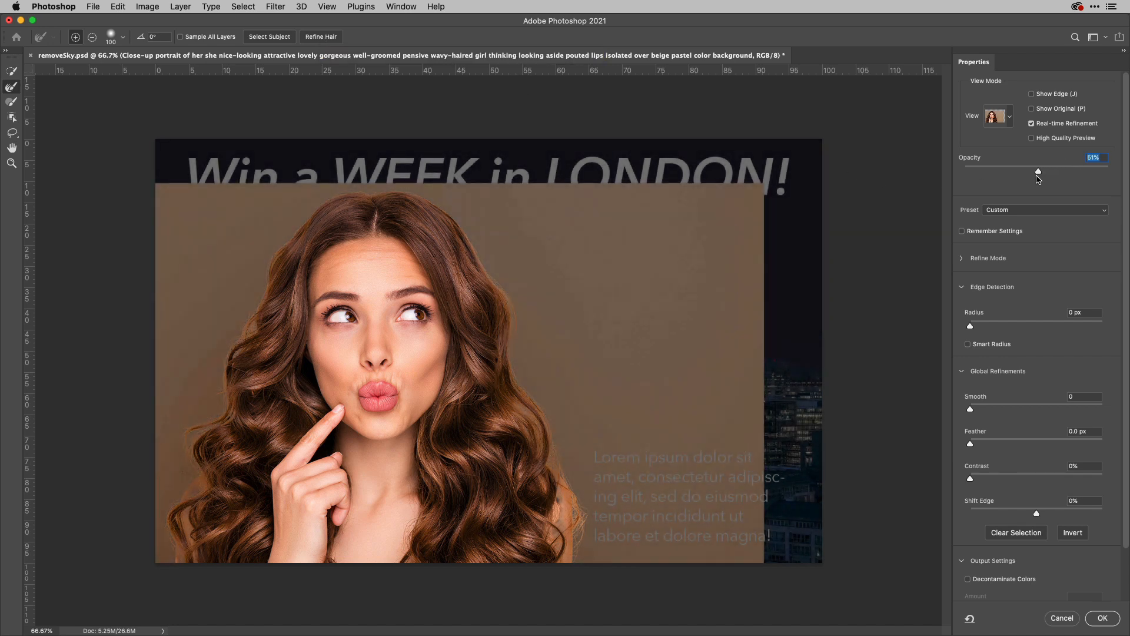
pyautogui.moveTo(1039, 170); pyautogui.dragTo(1100, 171)
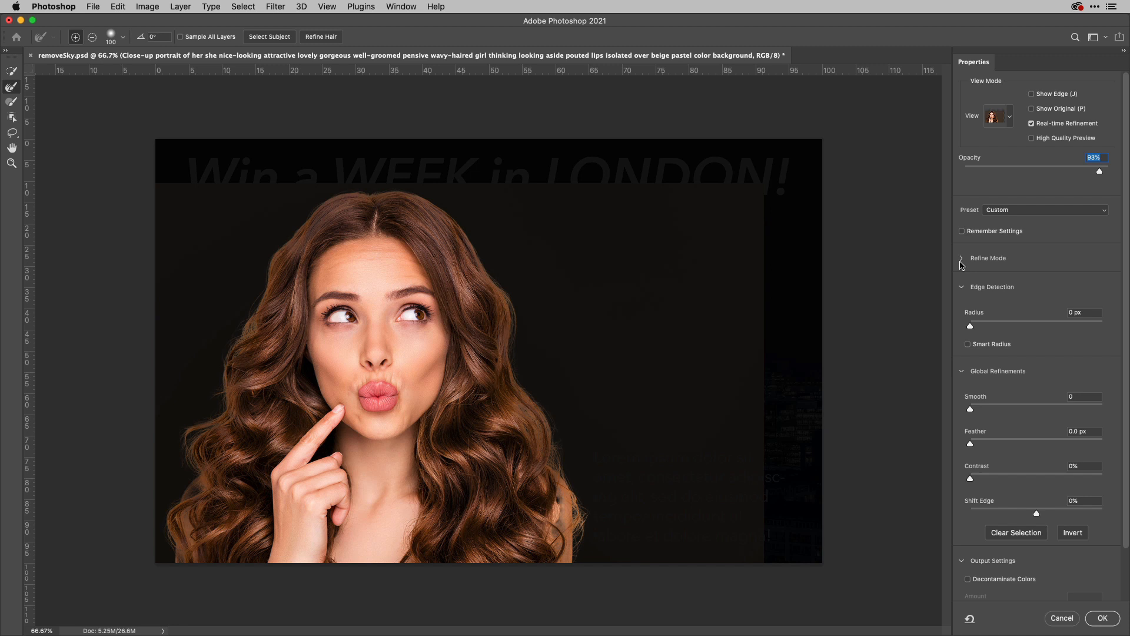
pyautogui.click(962, 257)
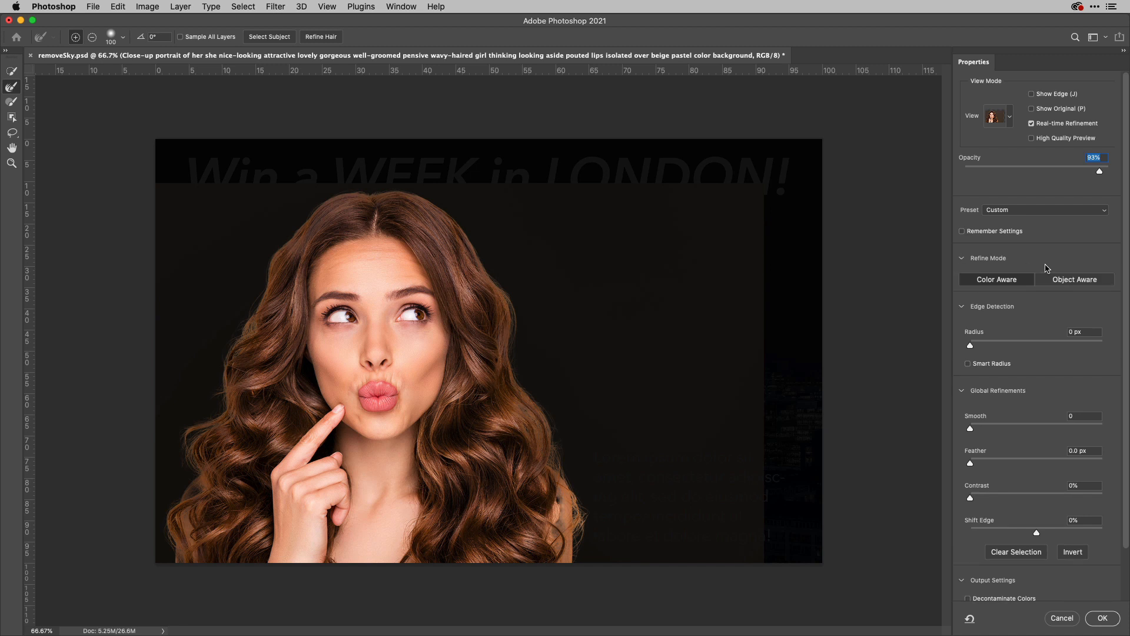
pyautogui.moveTo(1048, 245)
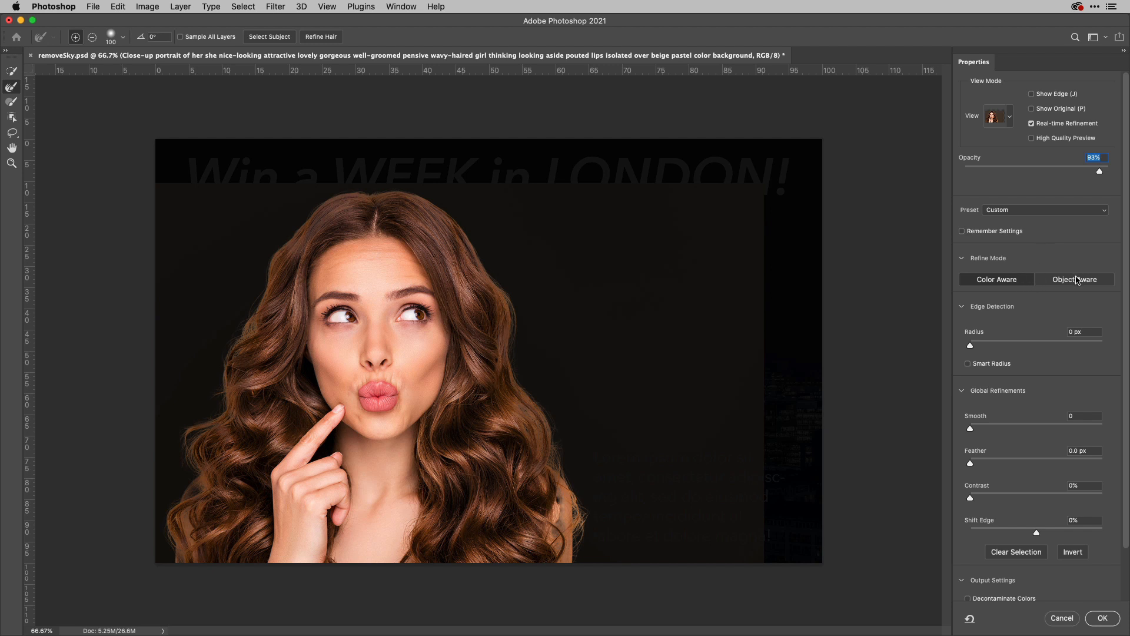
pyautogui.click(1074, 279)
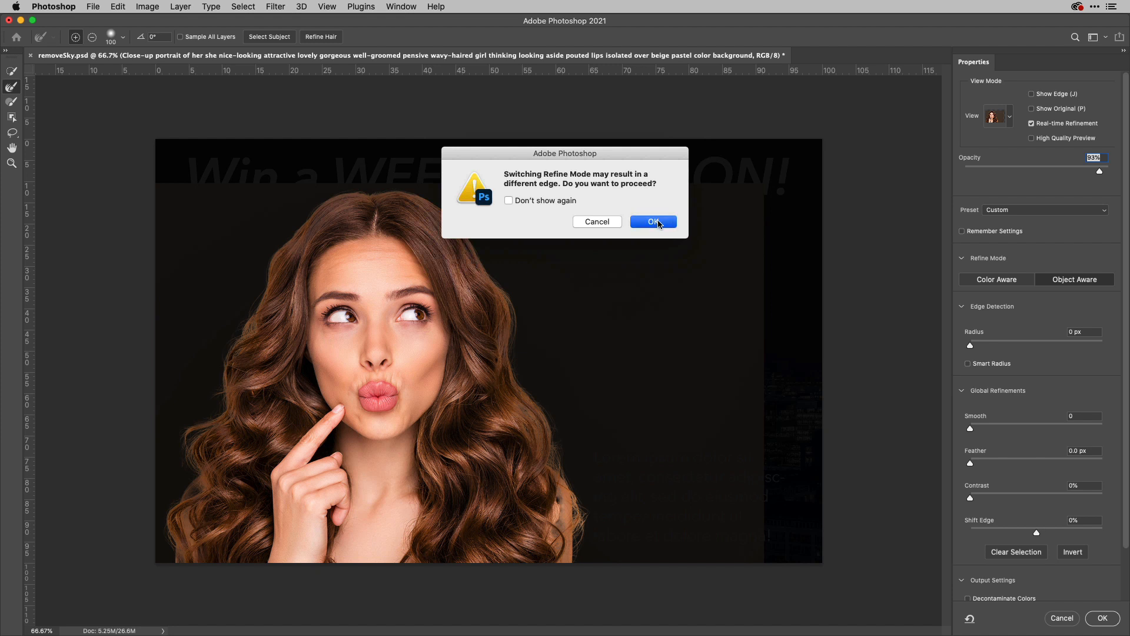
pyautogui.click(653, 221)
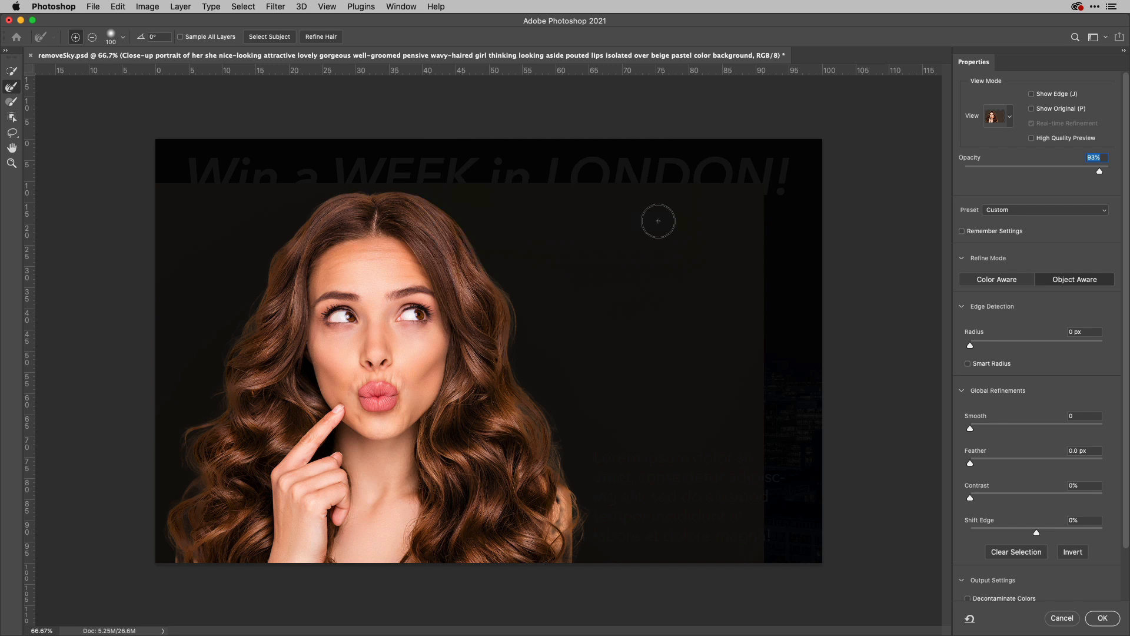
pyautogui.moveTo(563, 514)
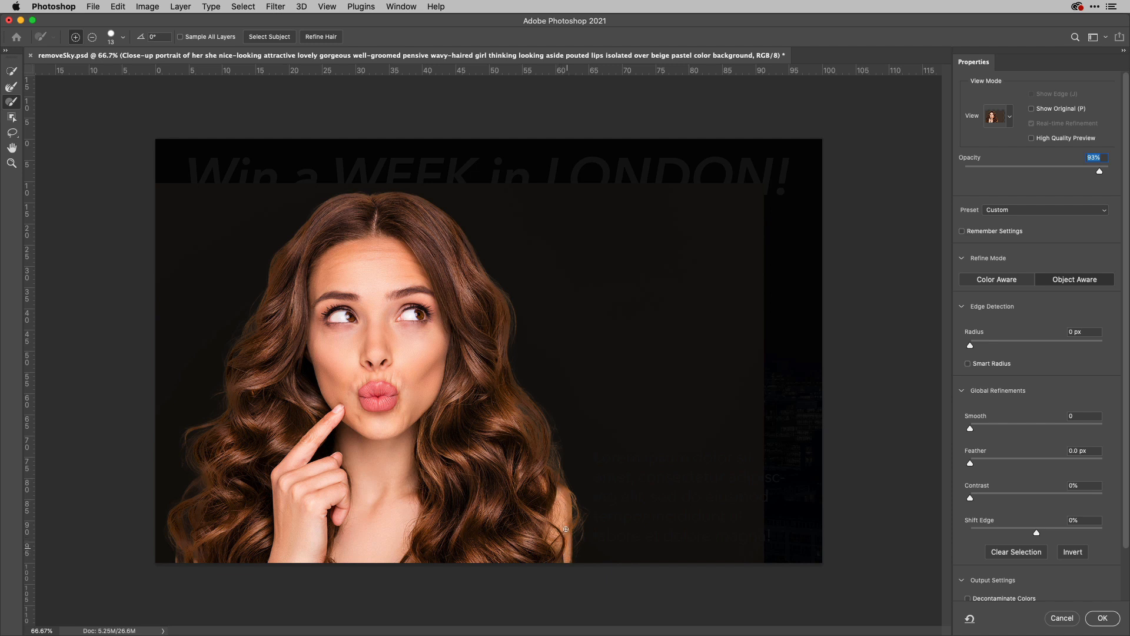
pyautogui.moveTo(561, 489)
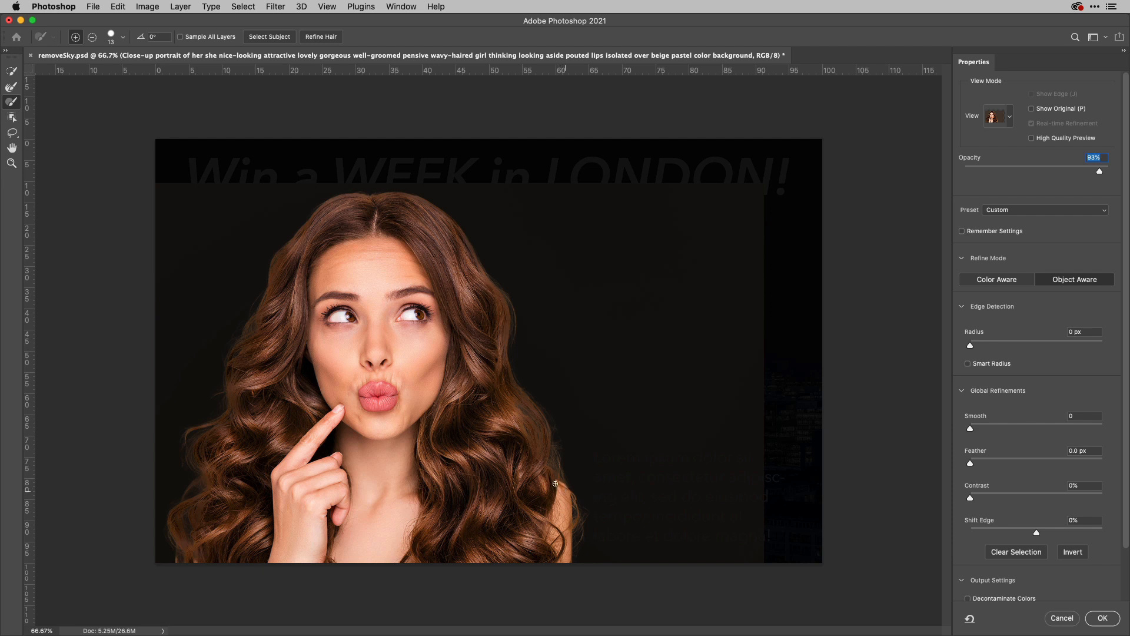
pyautogui.moveTo(547, 519)
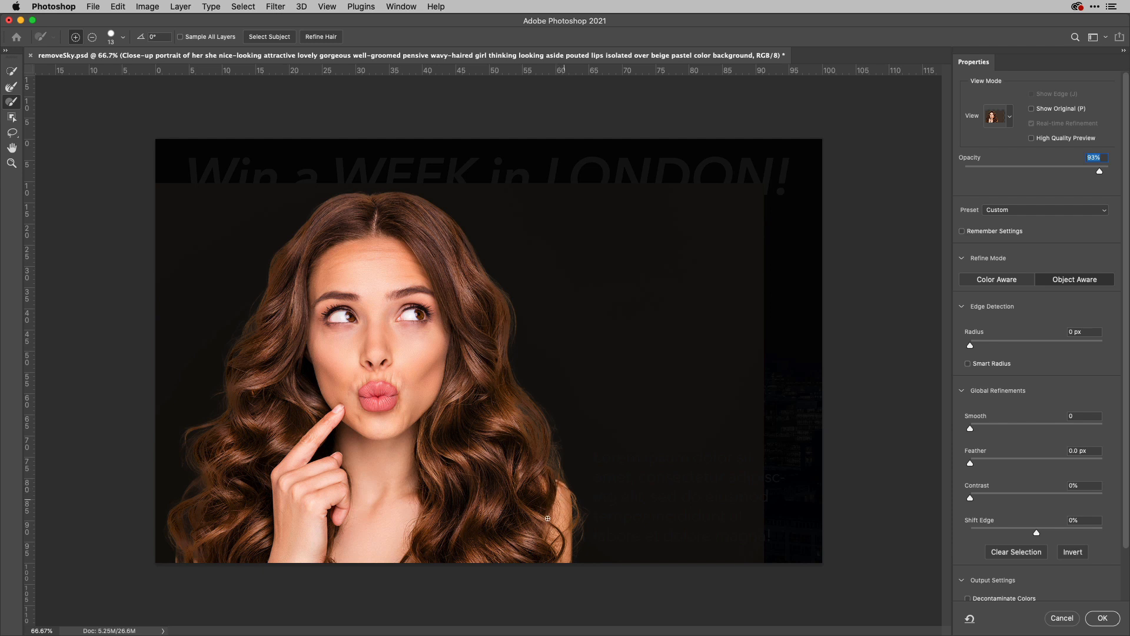
pyautogui.moveTo(1061, 581)
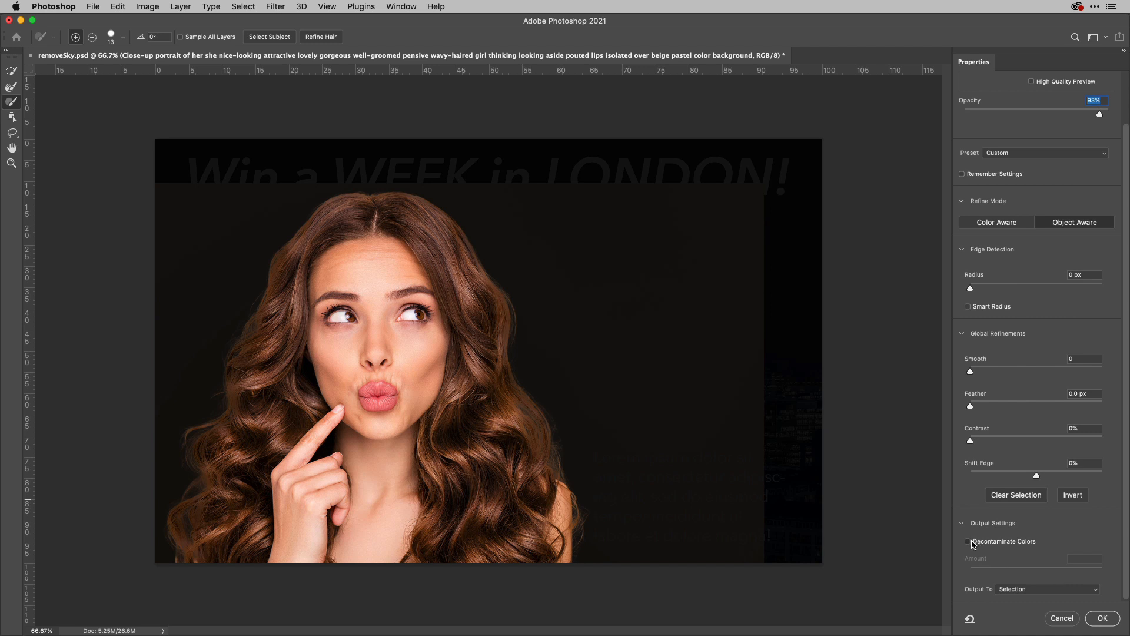
# Enable Decontaminate Colors with the Amount lowered to 67%.
pyautogui.click(968, 540)
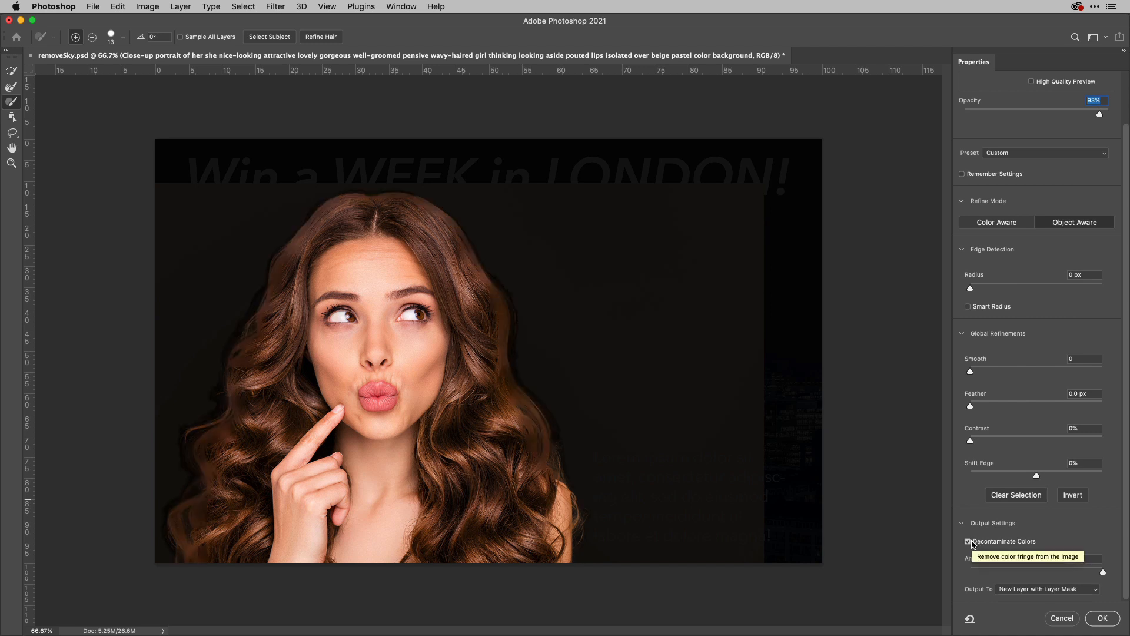
pyautogui.click(966, 540)
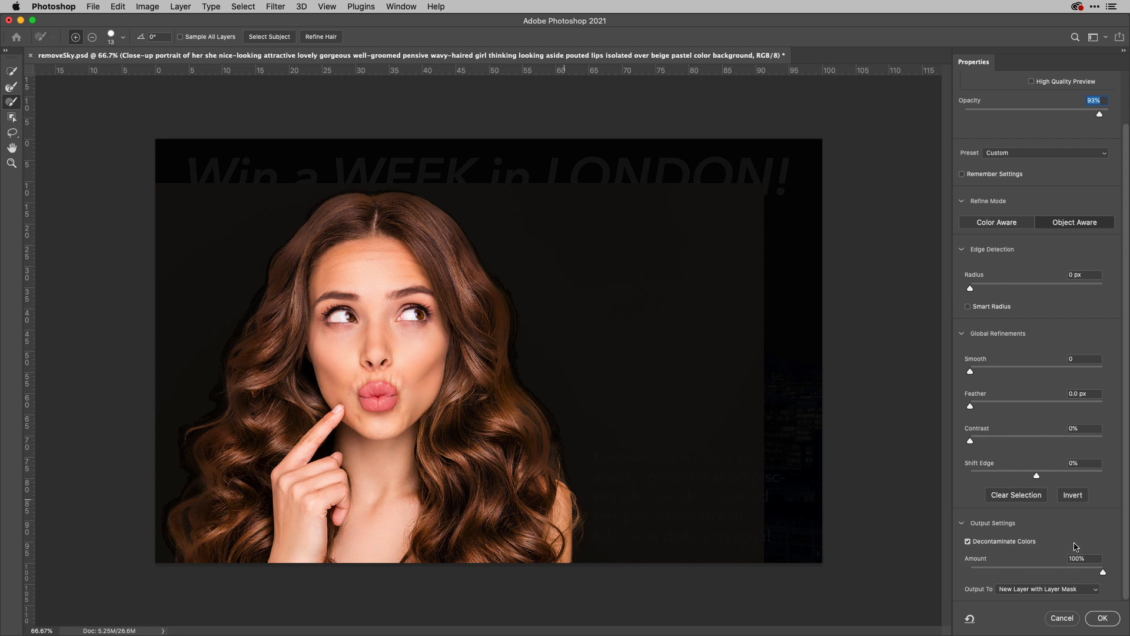
pyautogui.moveTo(1097, 573); pyautogui.dragTo(1073, 572)
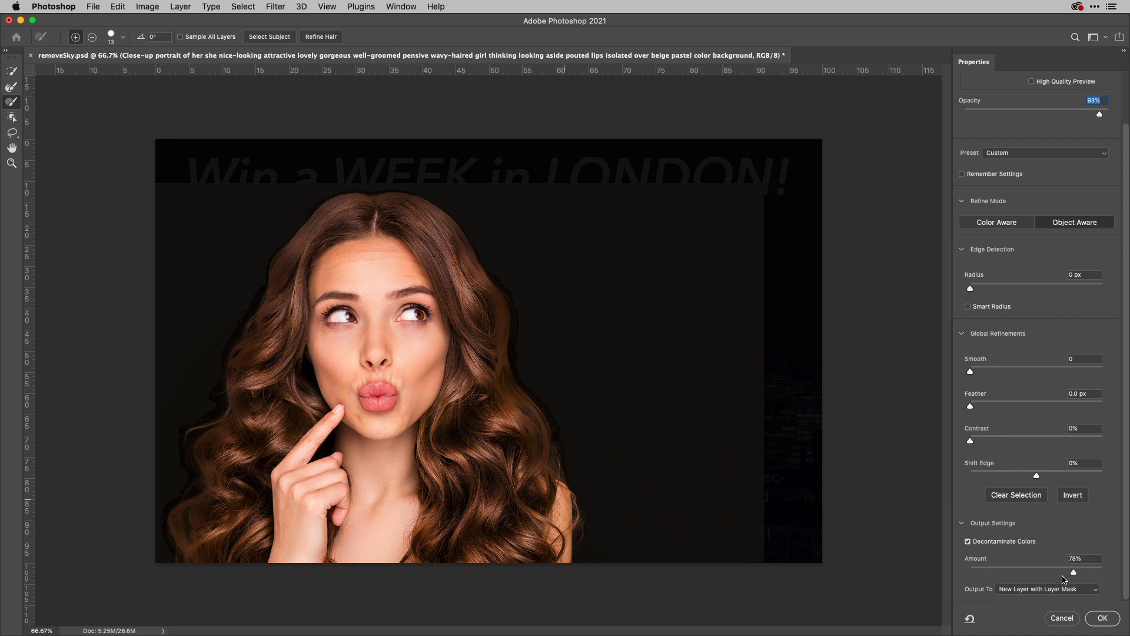
pyautogui.moveTo(1072, 573); pyautogui.dragTo(1060, 572)
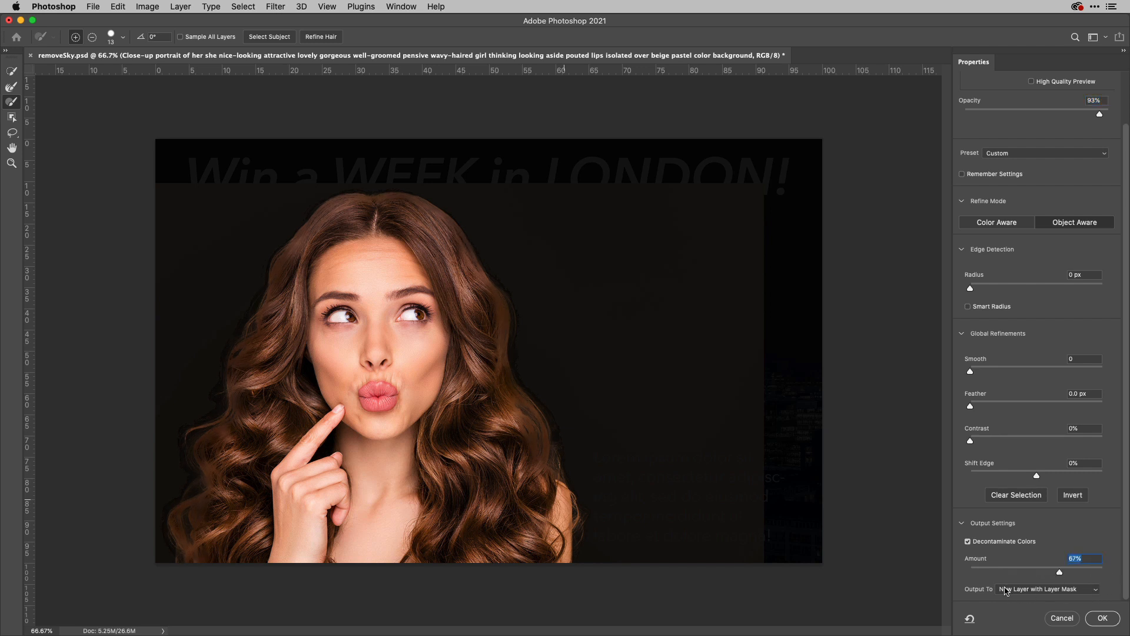
# Output the refinement to a New Layer with Layer Mask and apply it.
pyautogui.click(1045, 588)
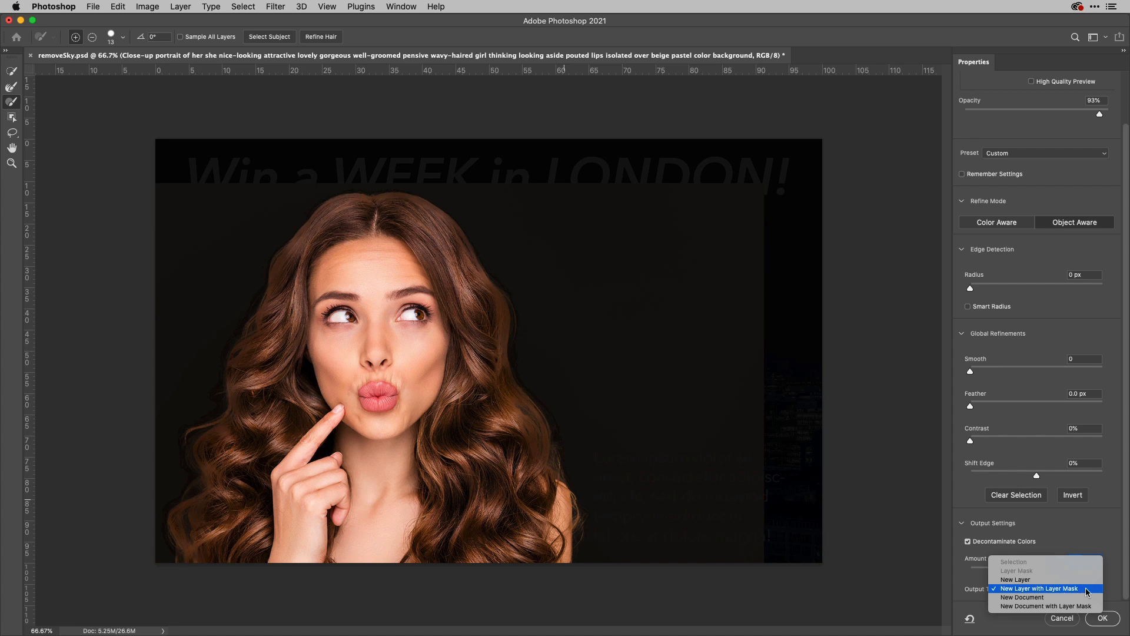
pyautogui.click(1044, 588)
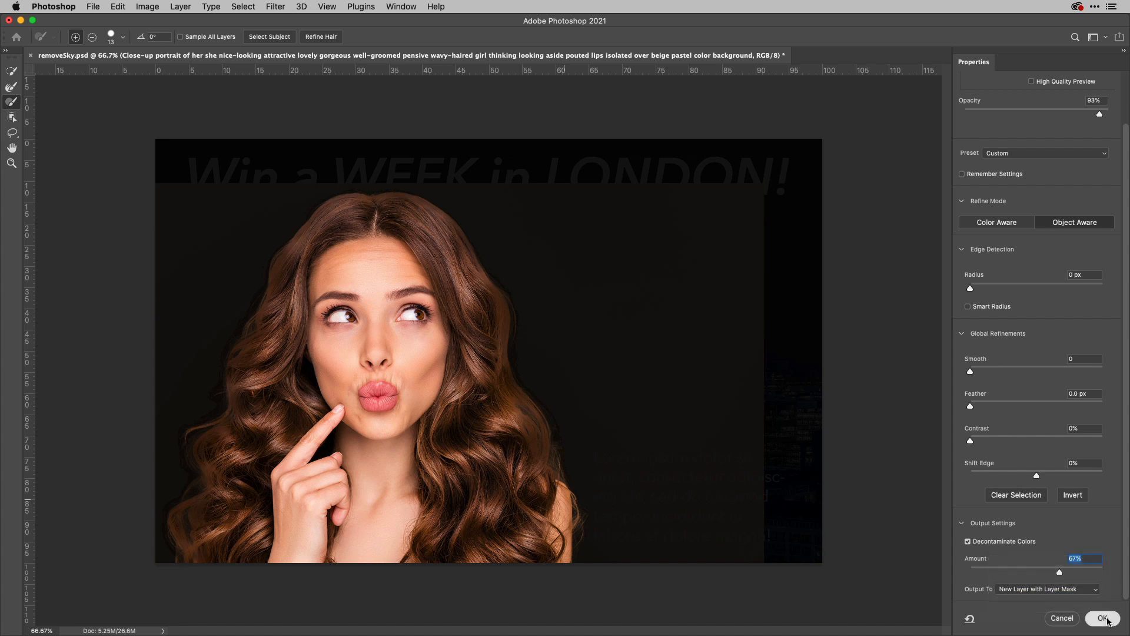
pyautogui.click(1100, 617)
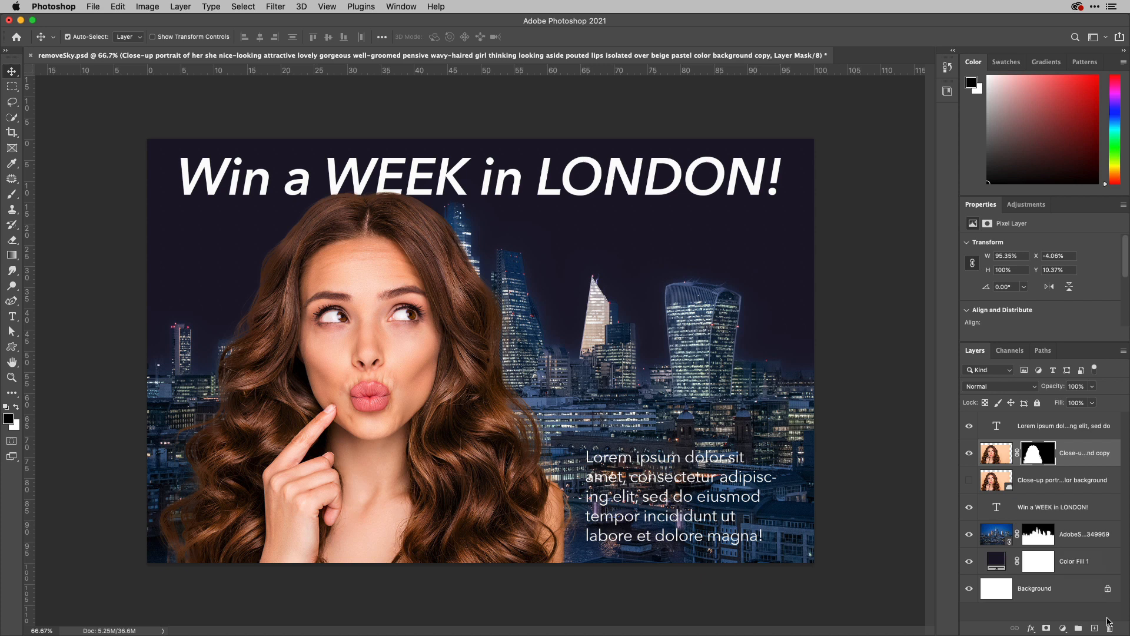